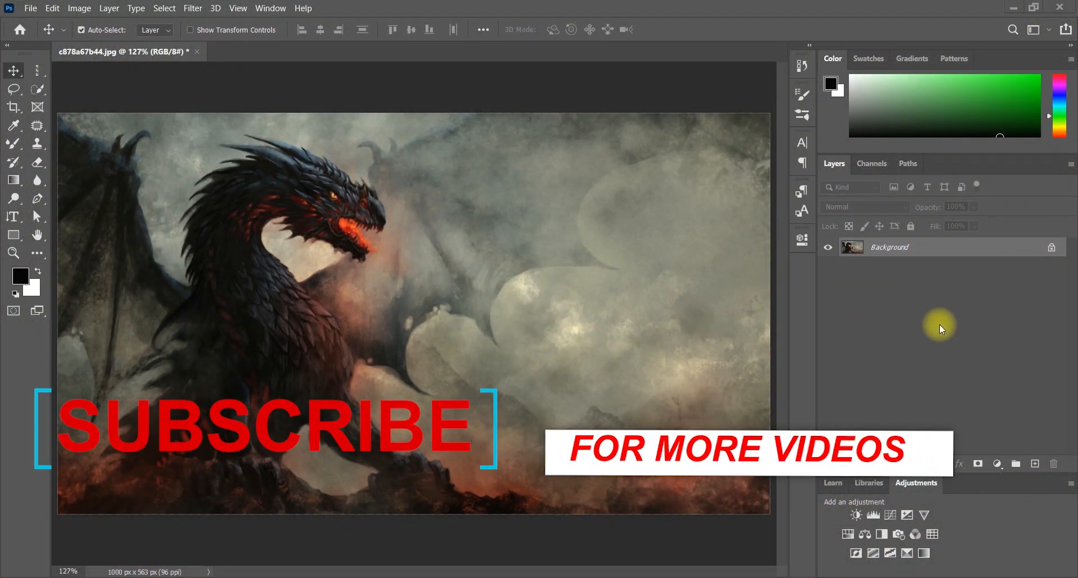
Add an empty Layer 1 above the dragon painting and select it.
click(1034, 465)
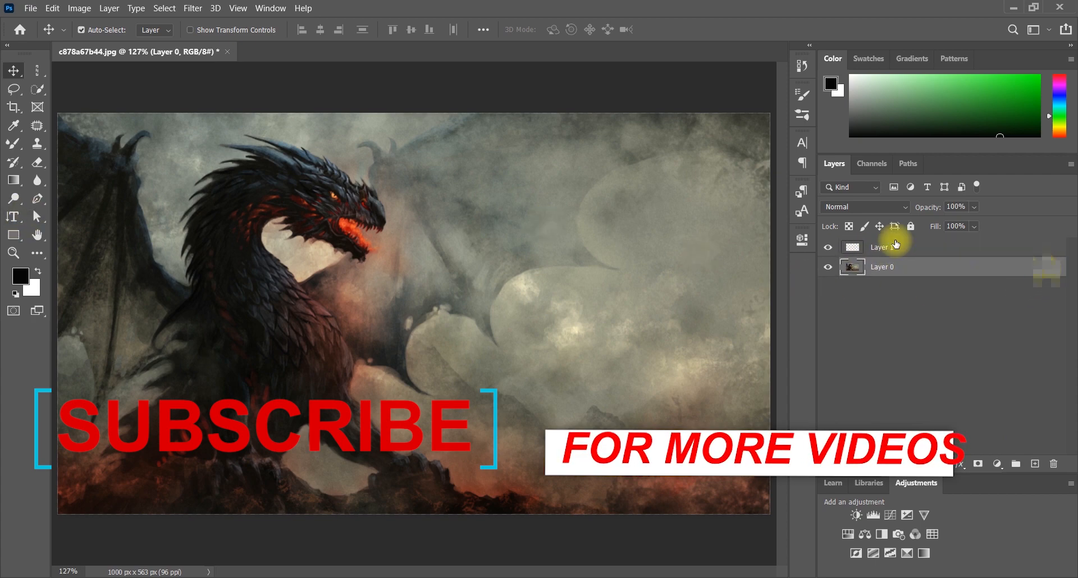
click(894, 247)
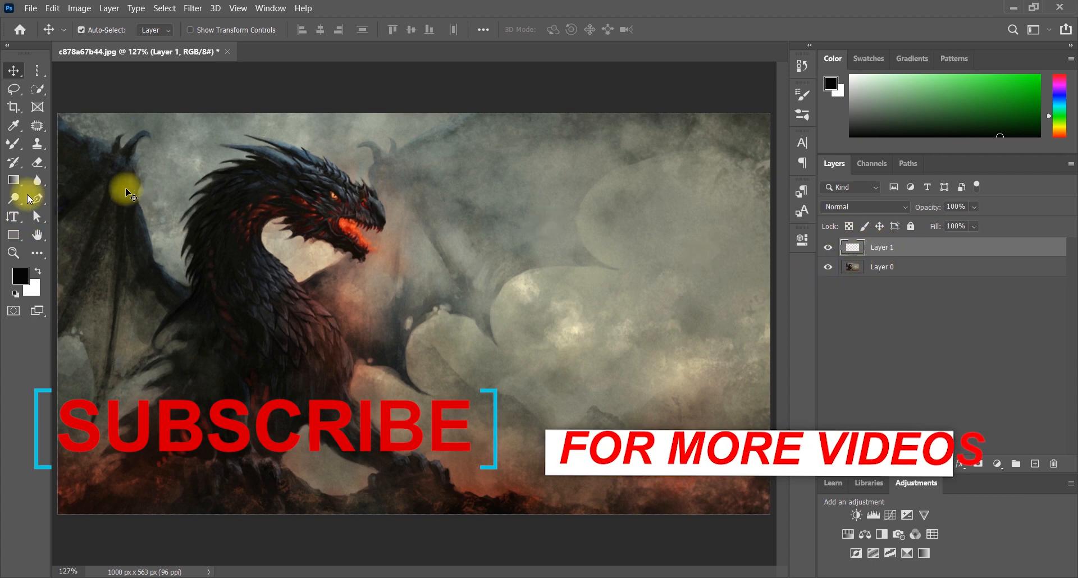
Draw a pen path from the dragon's mouth, curving down through the smoke toward the lower right.
click(37, 199)
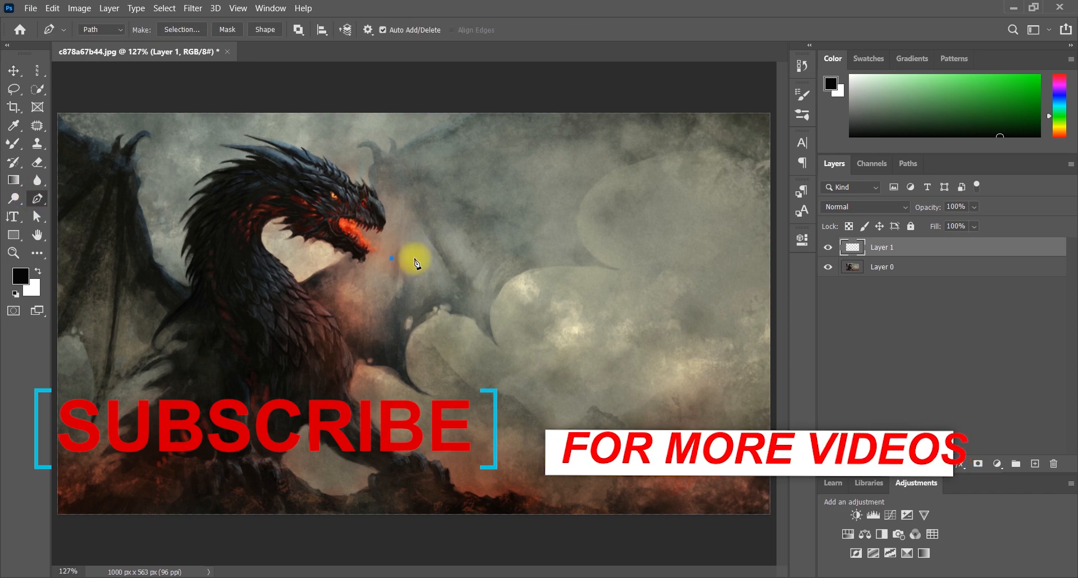
click(441, 301)
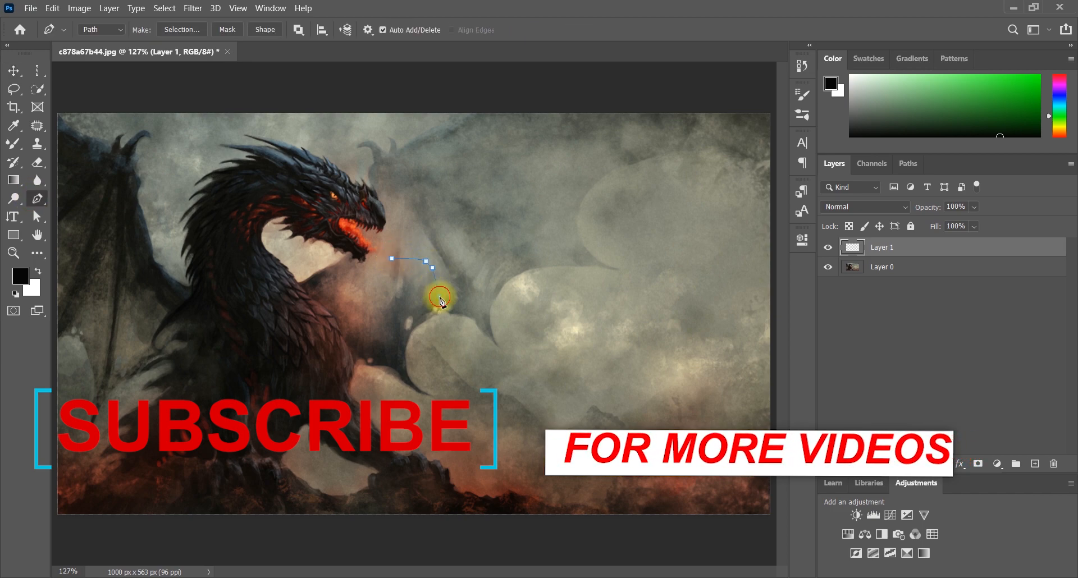
click(505, 337)
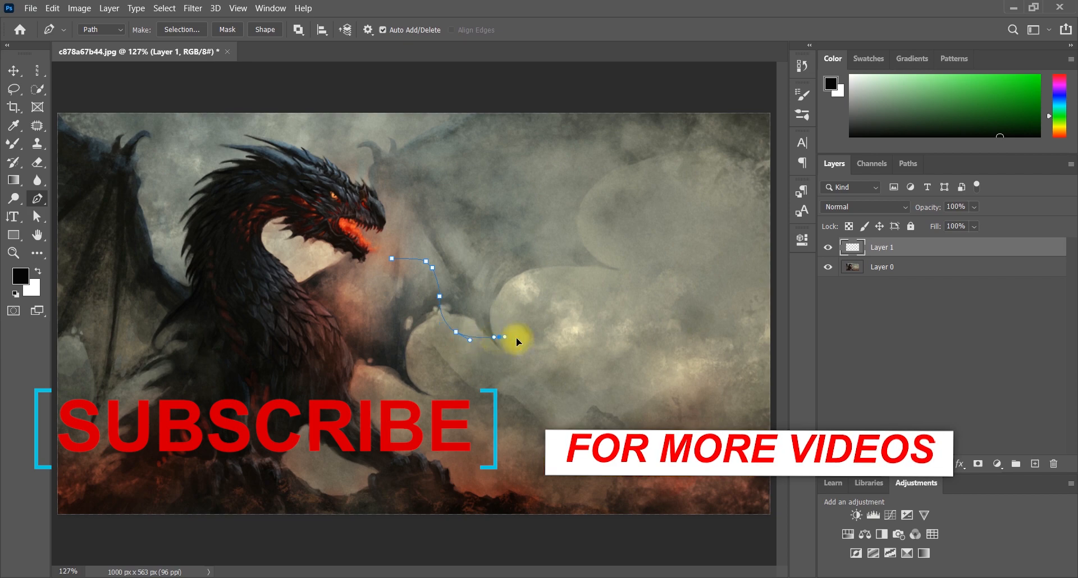
click(553, 395)
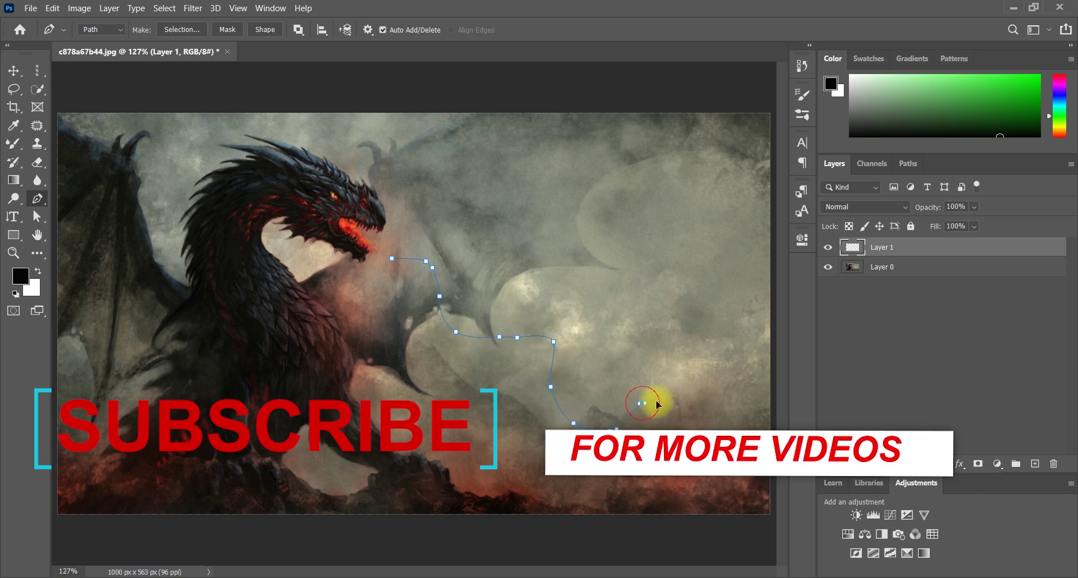
click(708, 368)
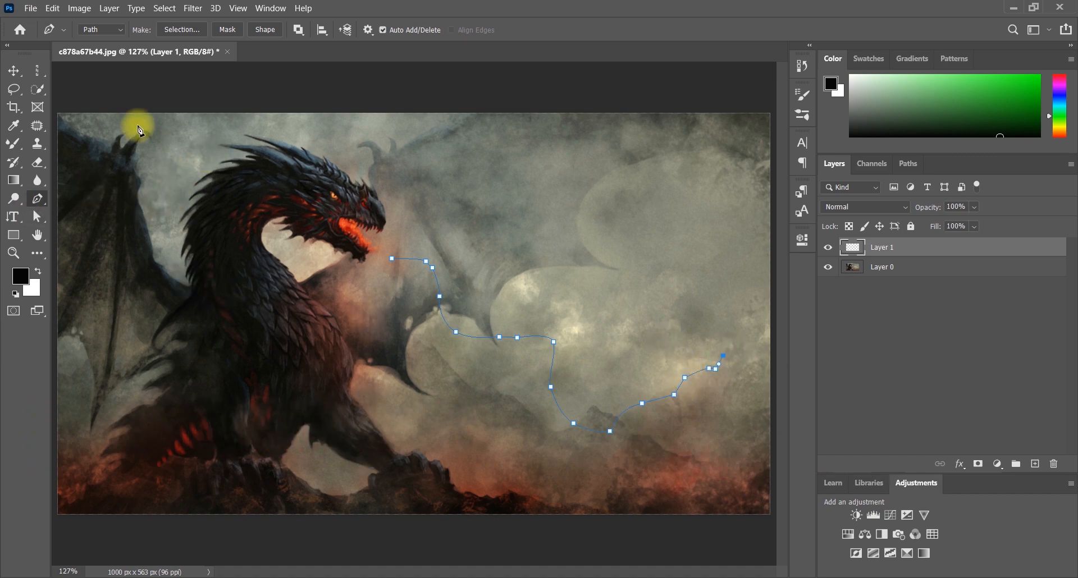
click(193, 9)
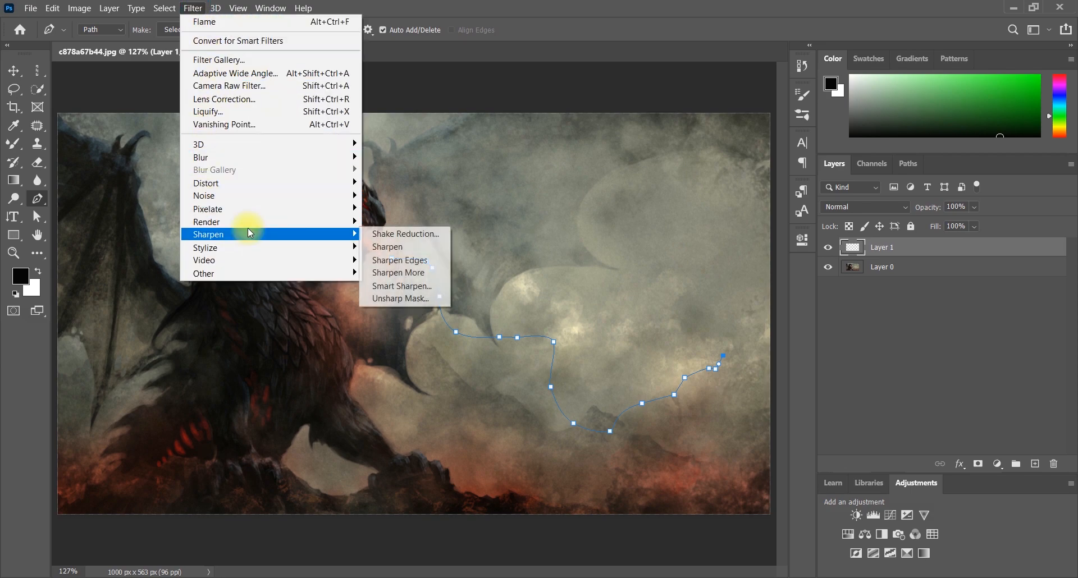
mouse_move(274, 221)
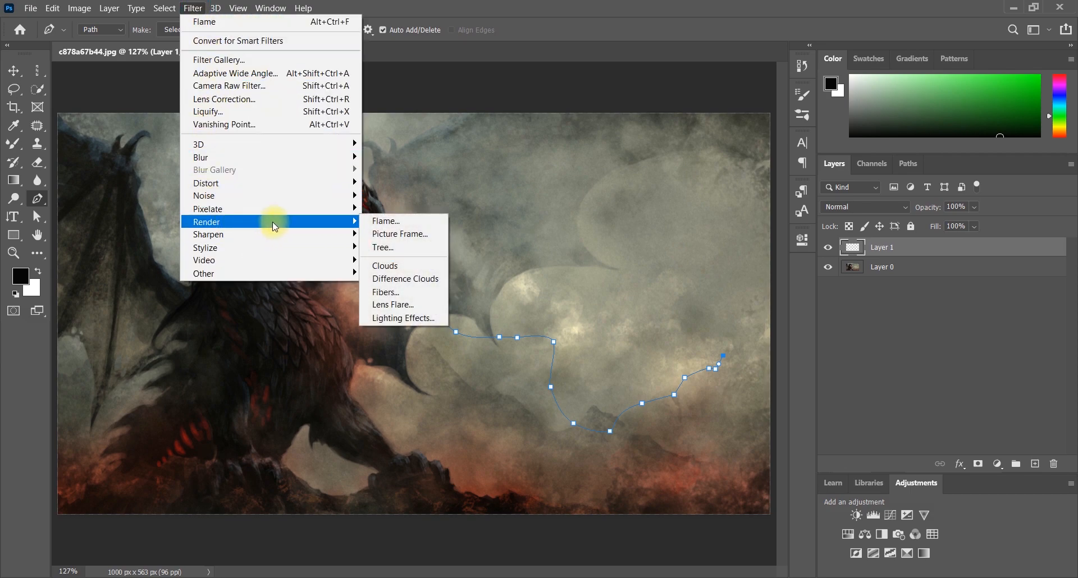
mouse_move(408, 225)
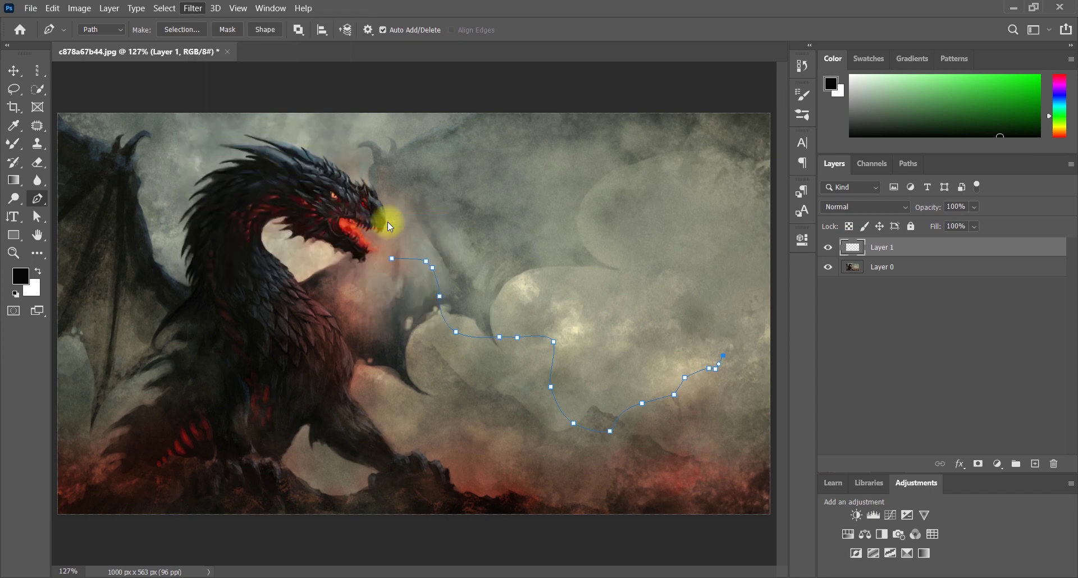
Launch the Flame filter from Filter > Render.
click(192, 8)
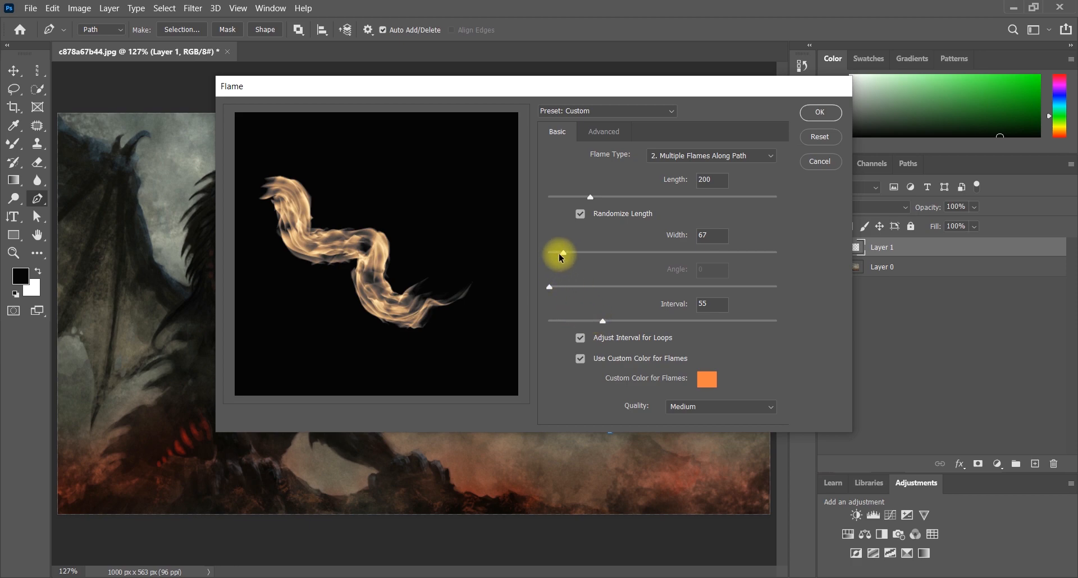
Set the flame Width to 73 and the Interval to 22 in the Basic tab.
drag(558, 253, 572, 253)
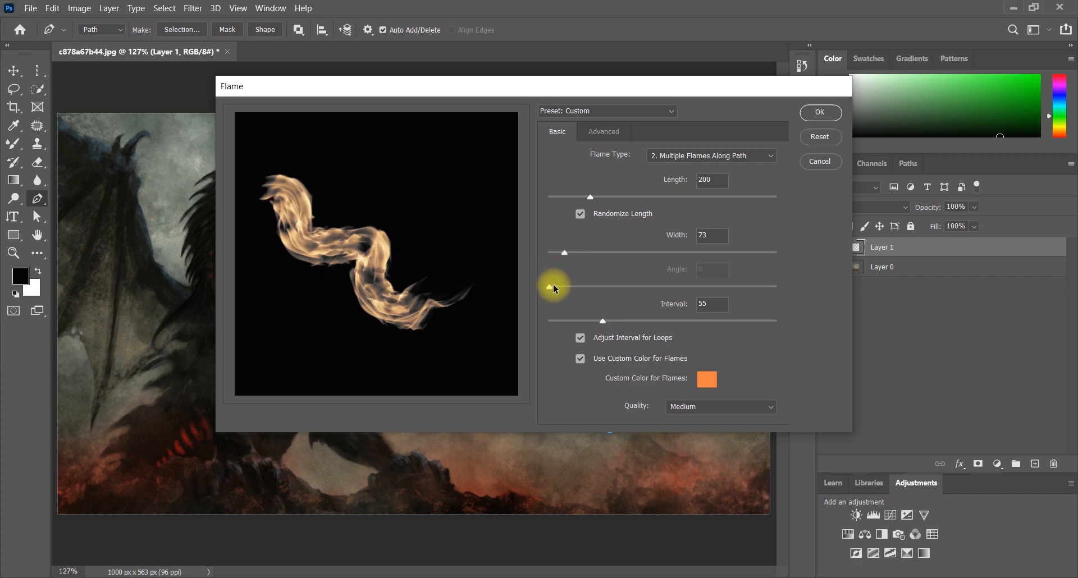
drag(603, 321, 610, 321)
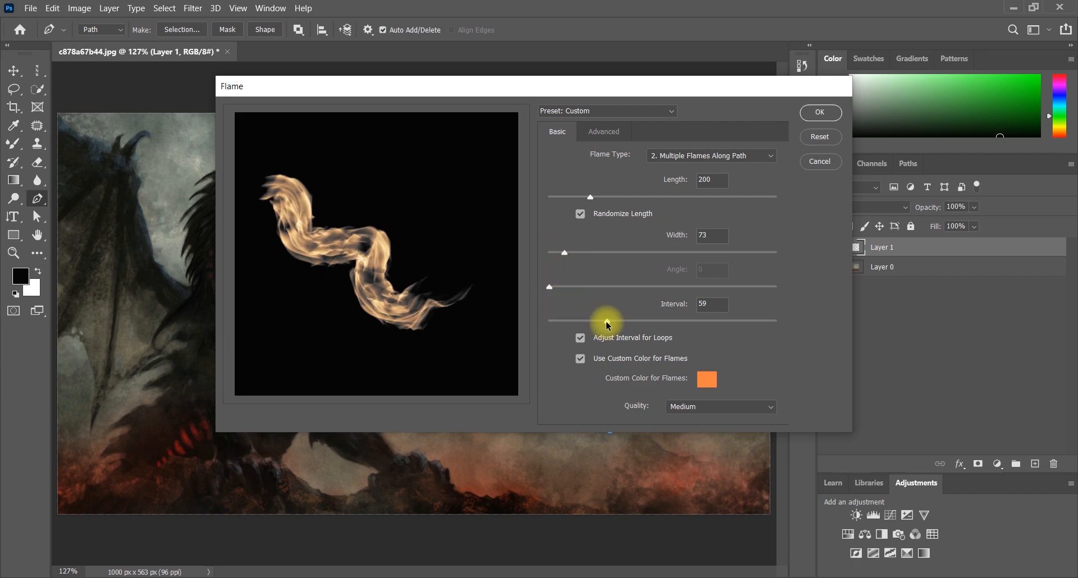
drag(605, 321, 615, 321)
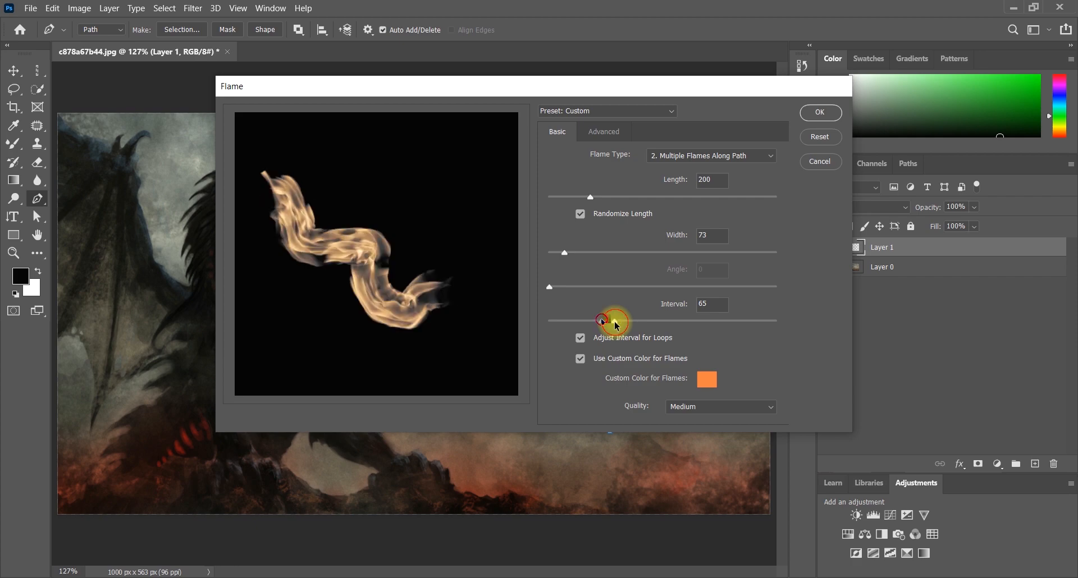
drag(606, 322, 590, 322)
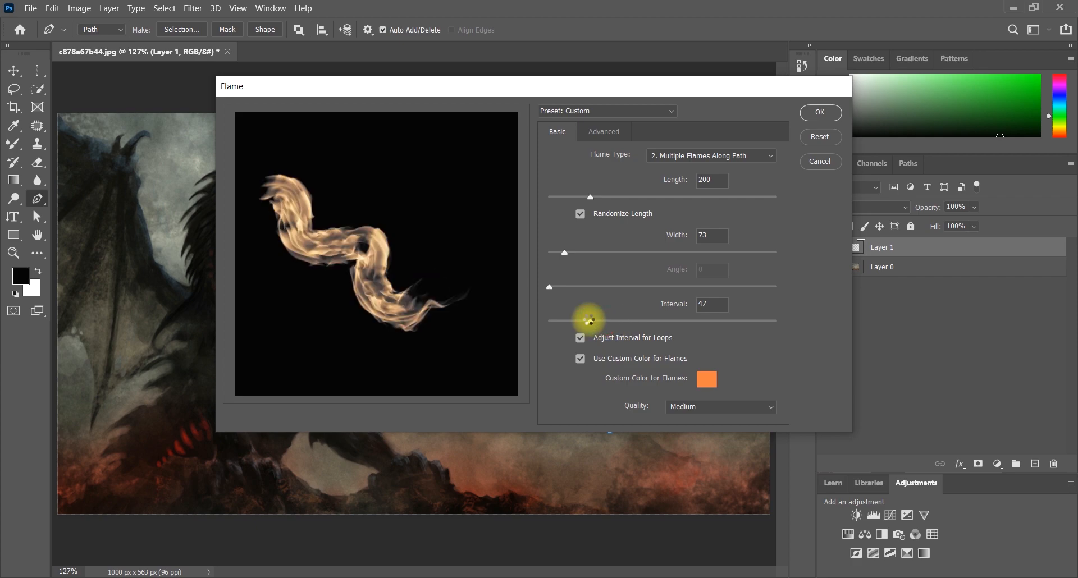
drag(589, 320, 580, 320)
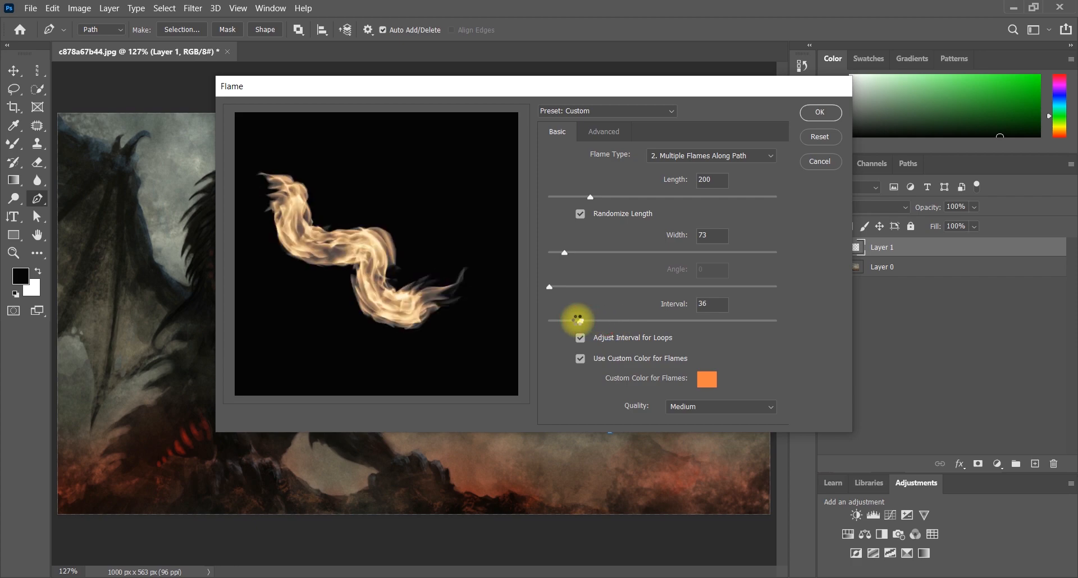
drag(578, 319, 569, 319)
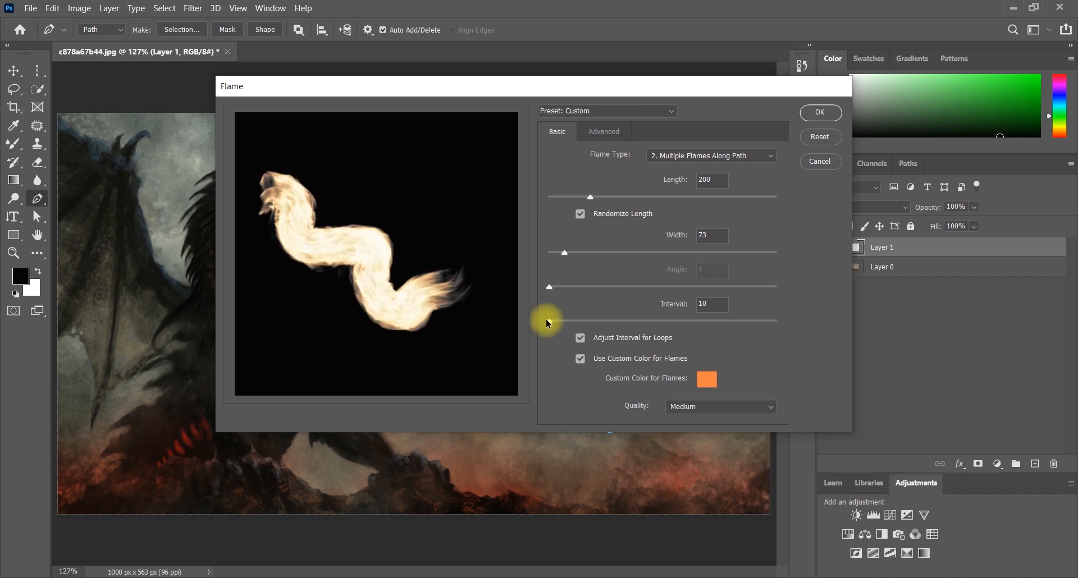
click(725, 303)
text(19)
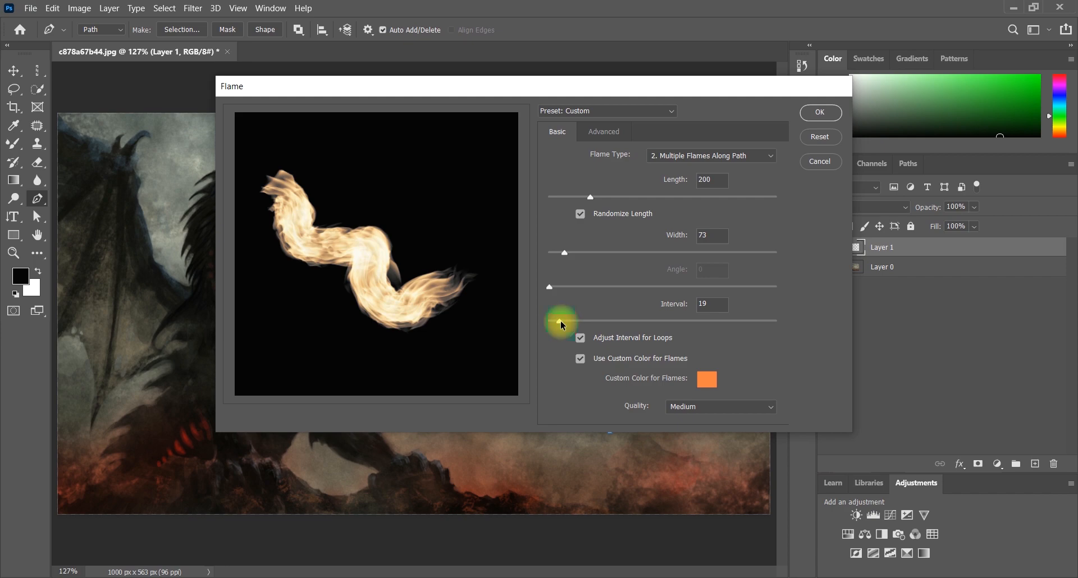
drag(564, 322, 566, 321)
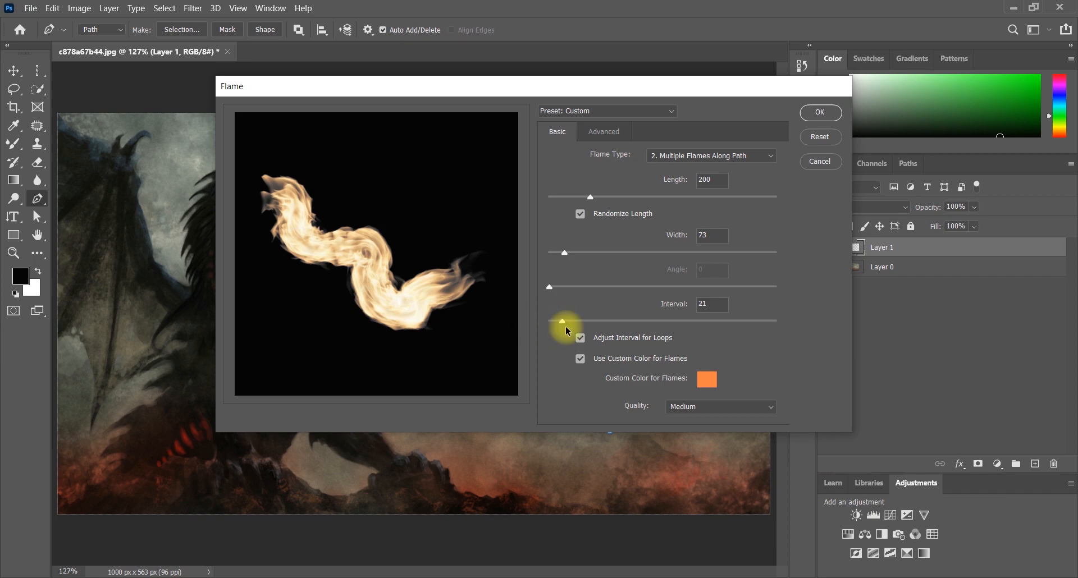
drag(561, 322, 563, 321)
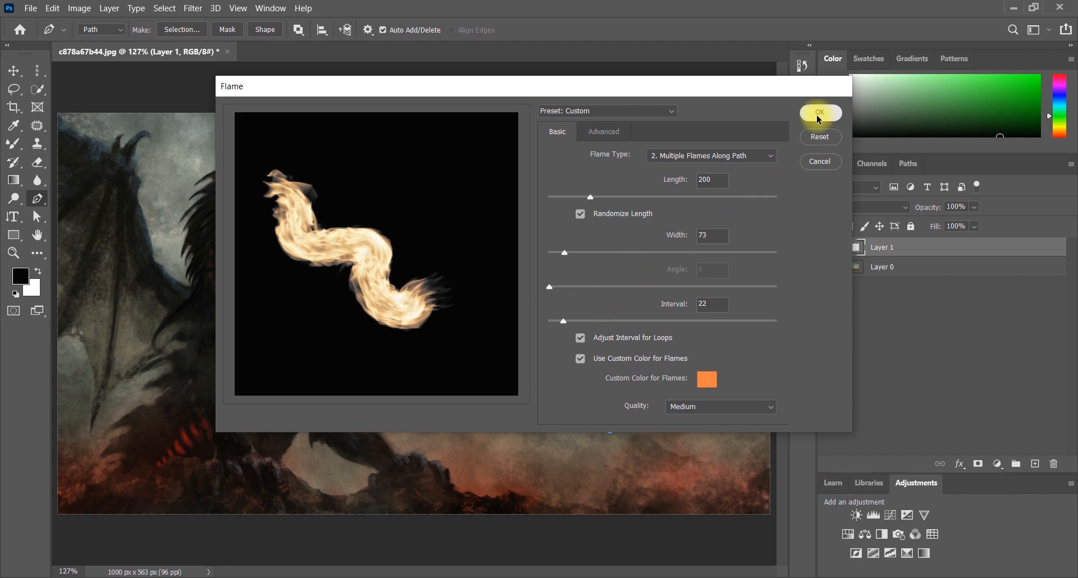
Apply the Flame filter so the flame renders along the path.
click(819, 113)
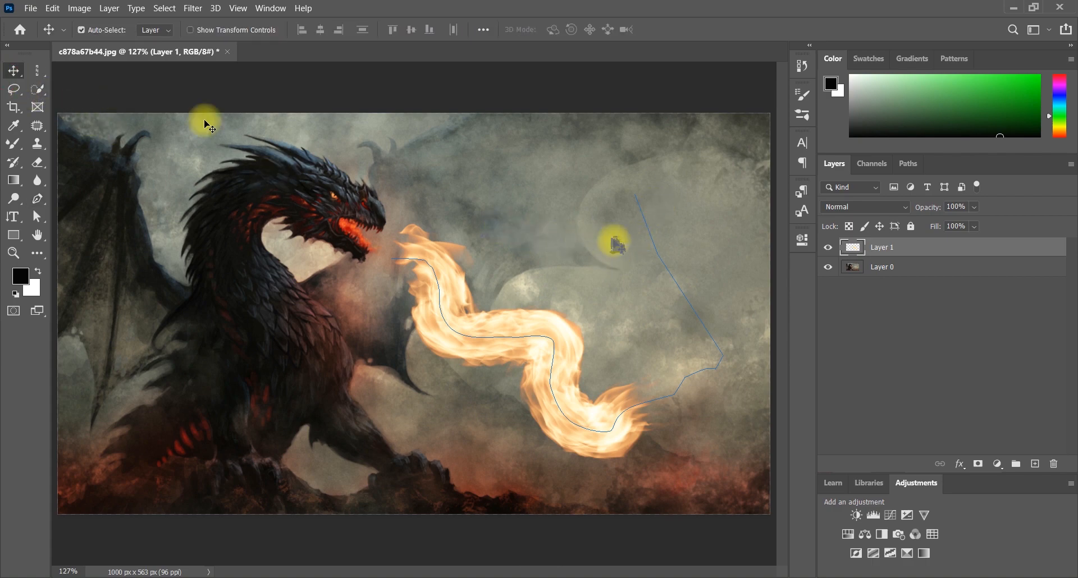
click(881, 267)
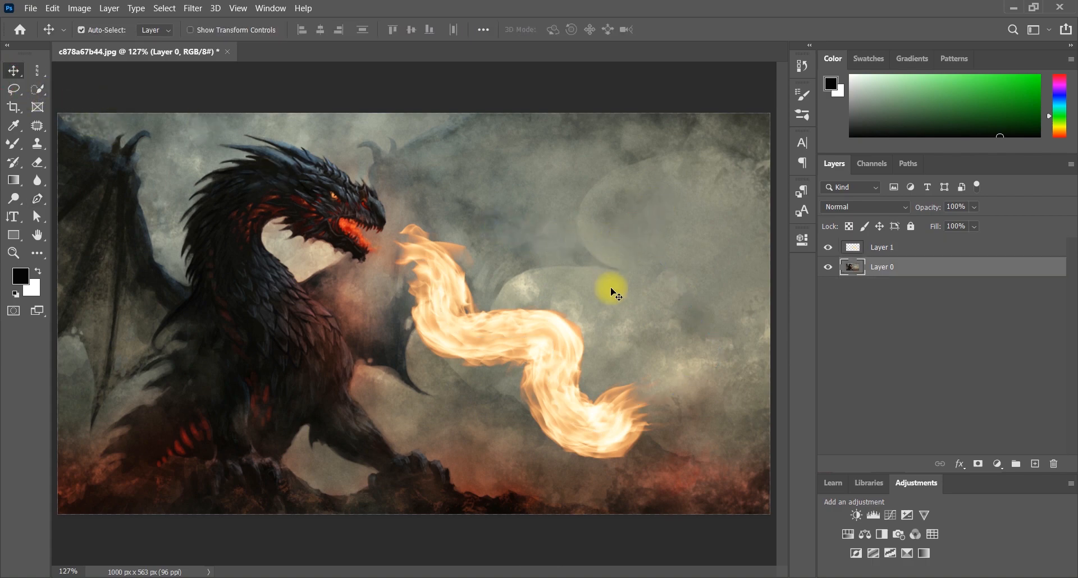
click(882, 247)
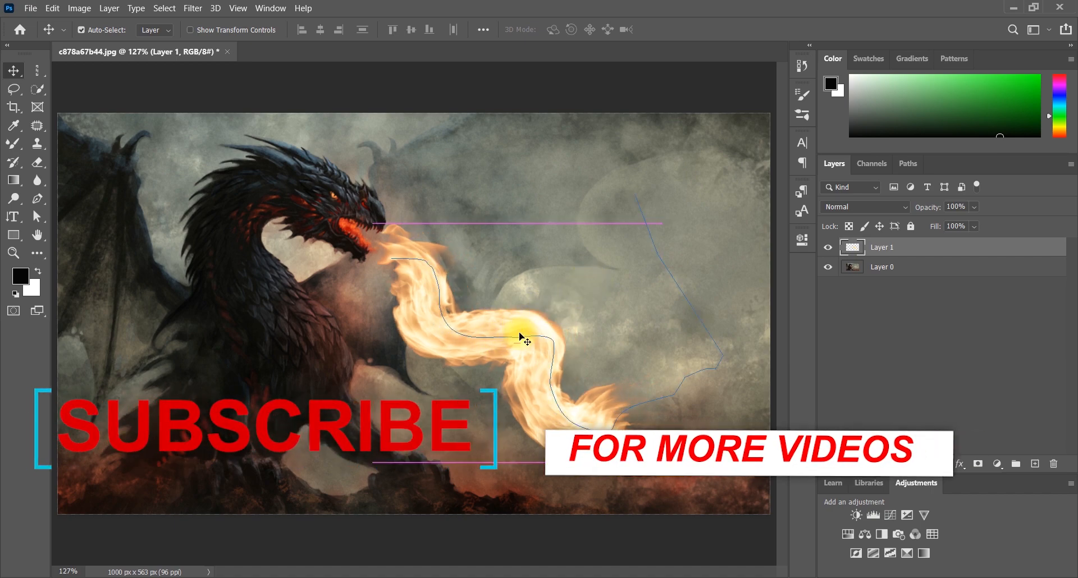
Toggle between Layer 0 and Layer 1 to preview the flame without the path outline.
click(882, 267)
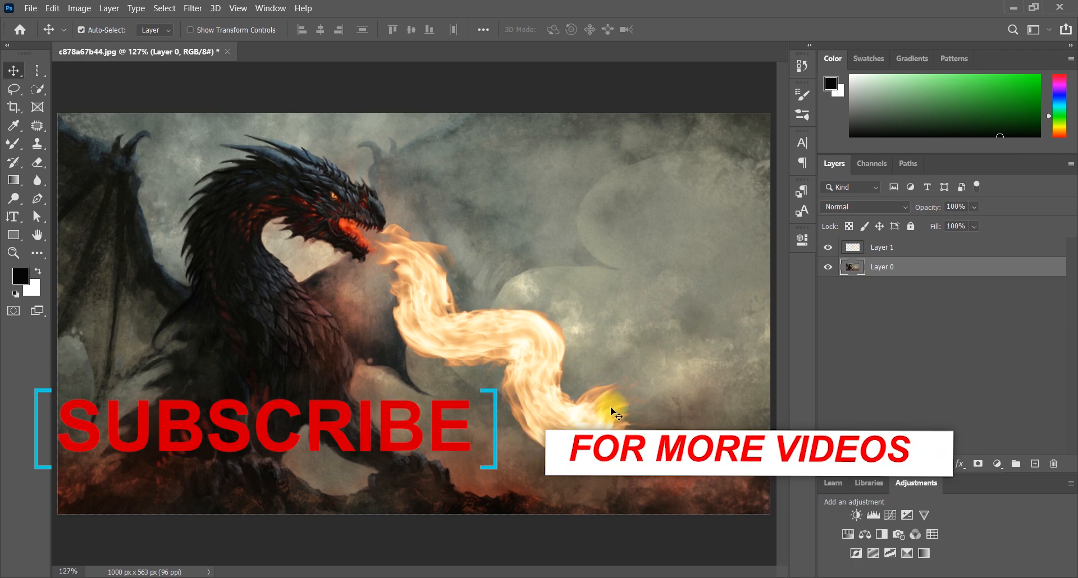
click(882, 247)
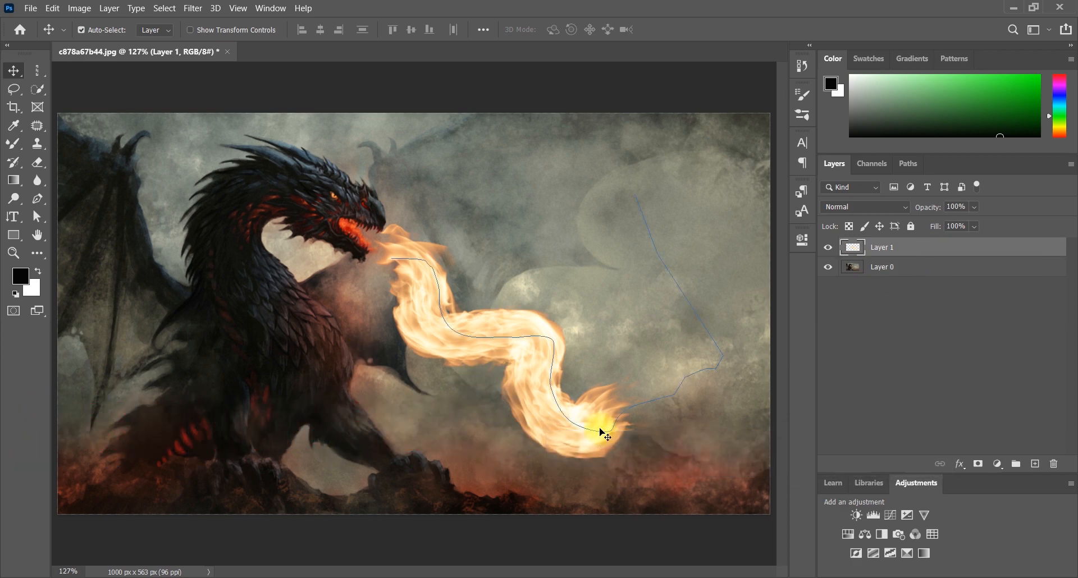
click(882, 267)
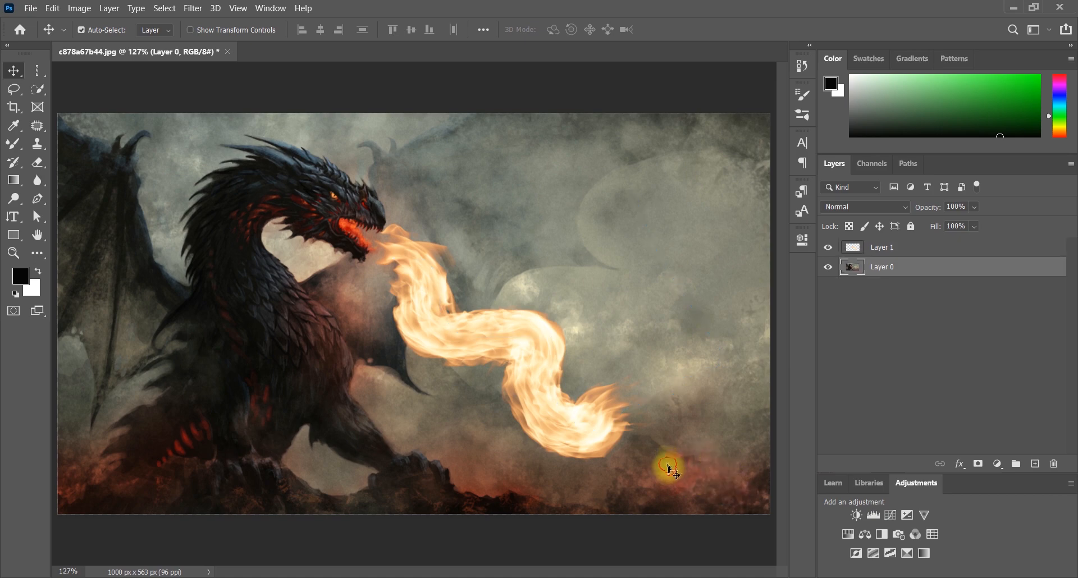
mouse_move(656, 422)
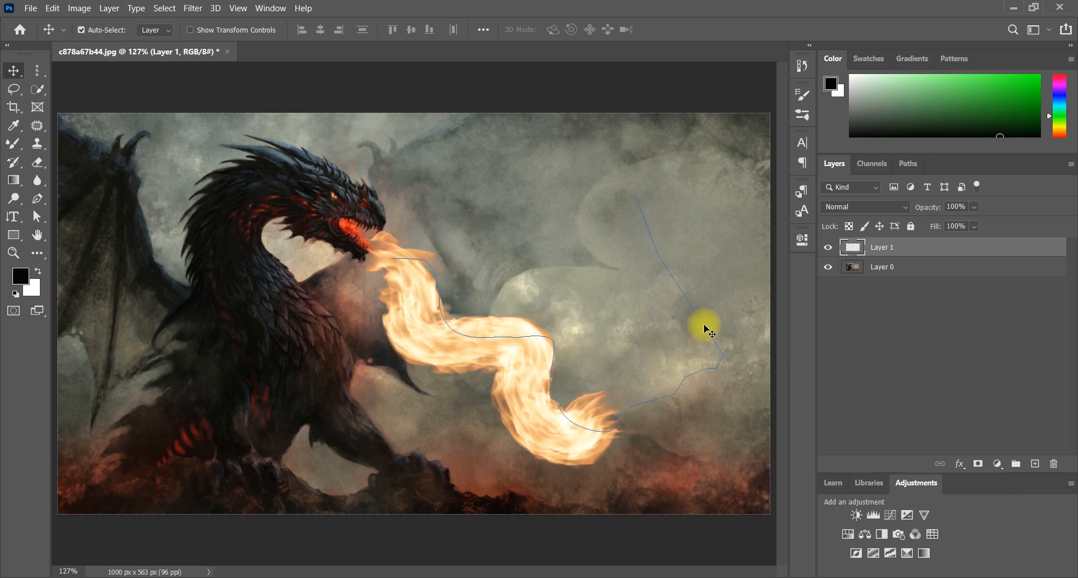
click(882, 267)
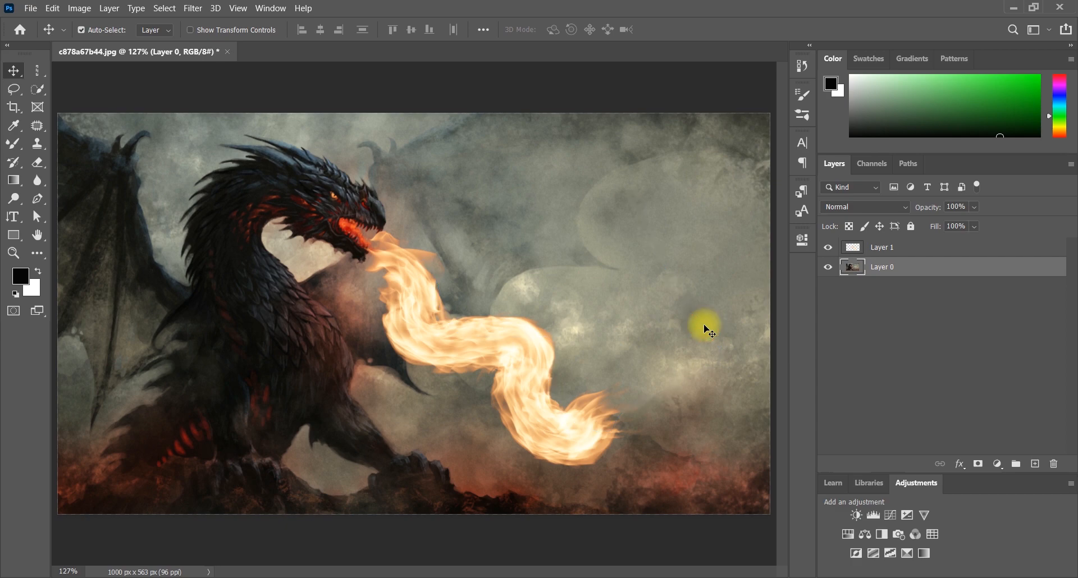
mouse_move(473, 335)
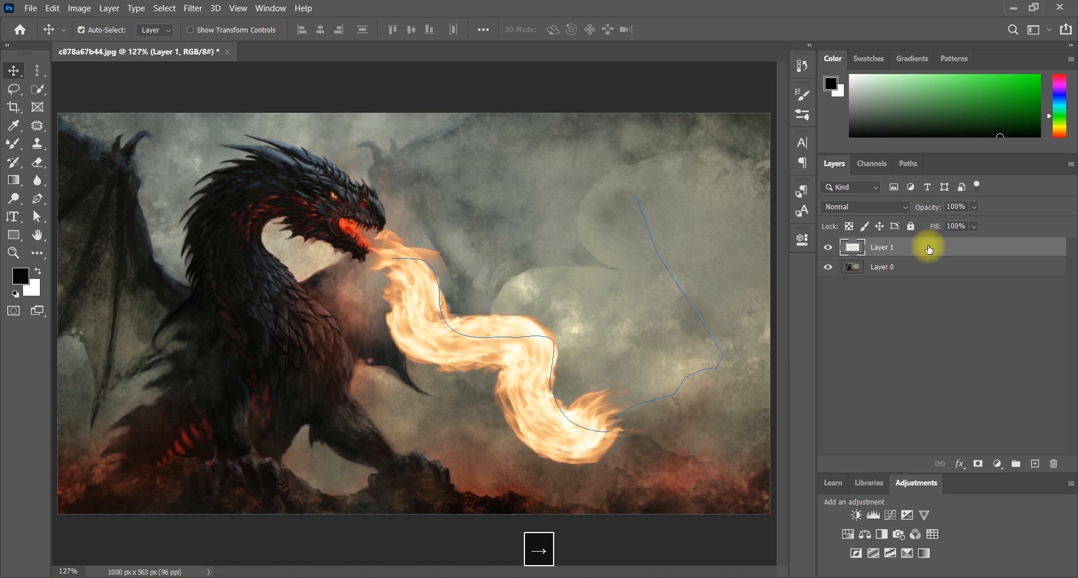
mouse_move(671, 236)
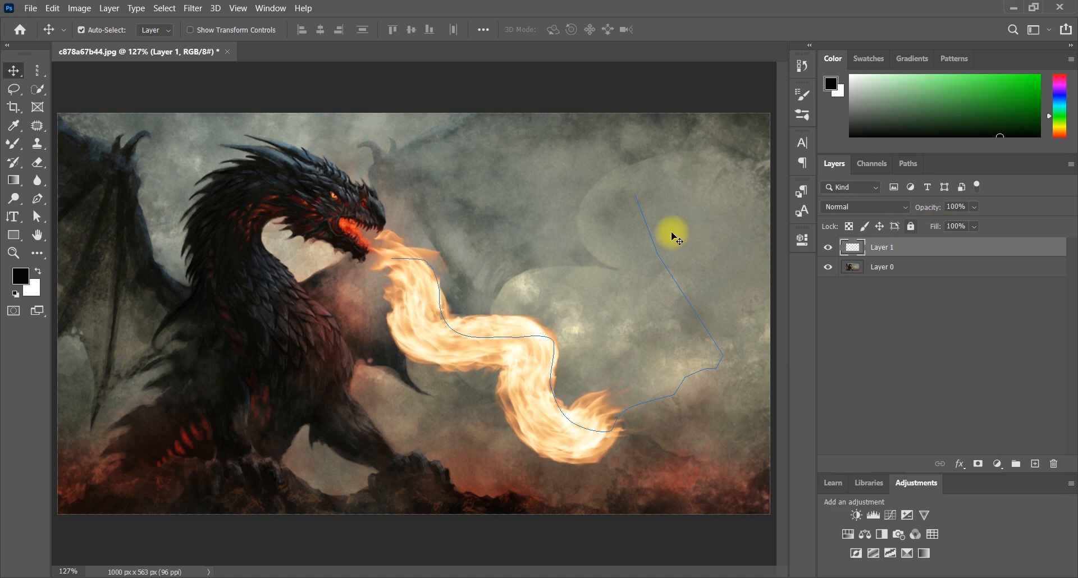
click(882, 266)
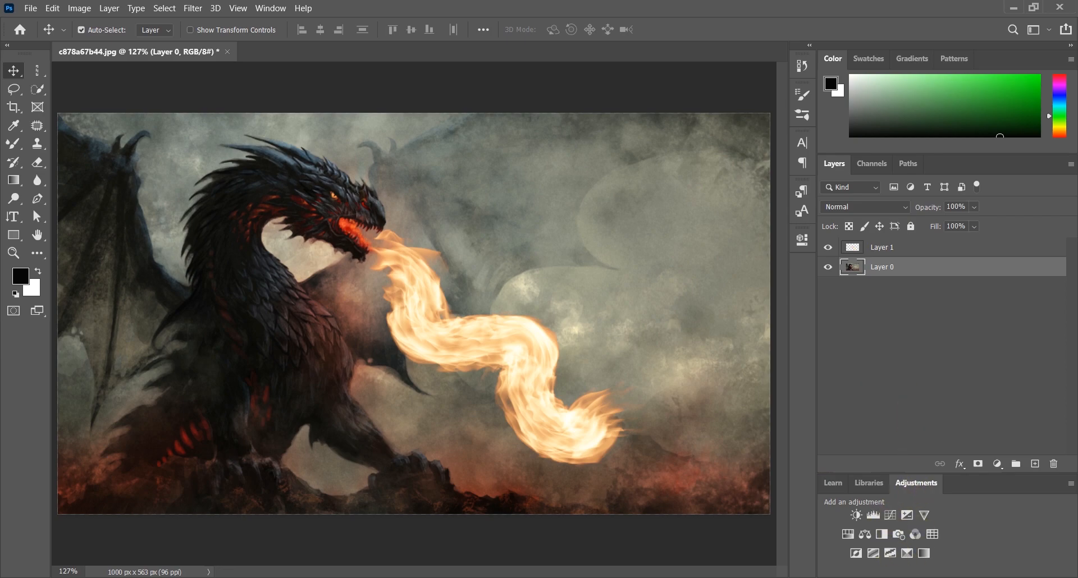